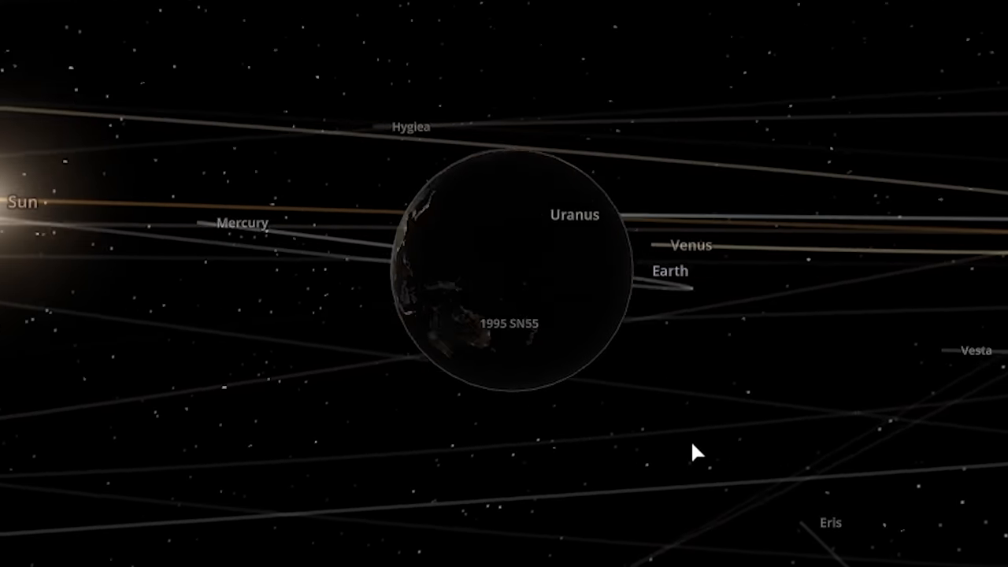
Step: Focus the view and select the small planet Trevor 2.0 beside the star
key(Tab)
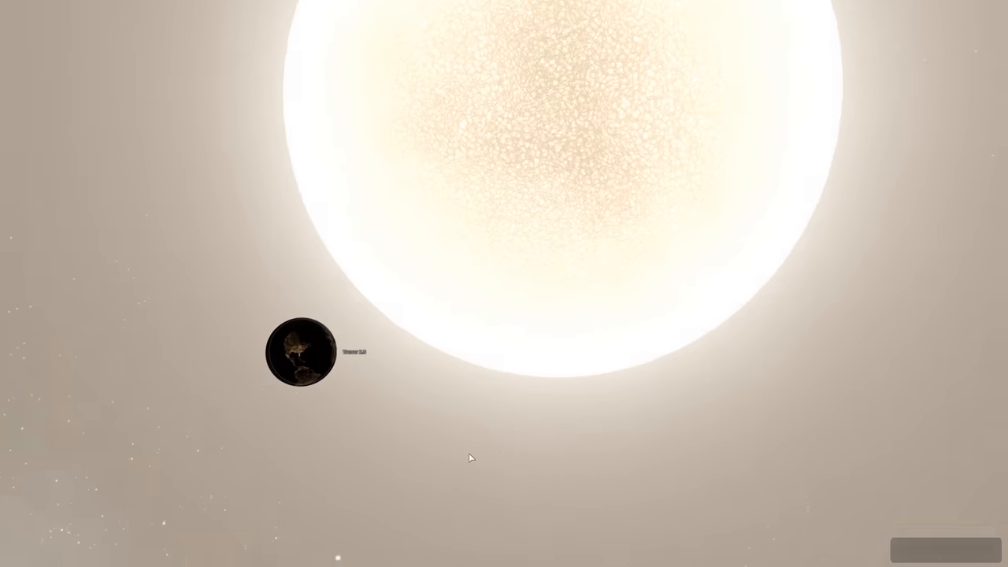
click(299, 353)
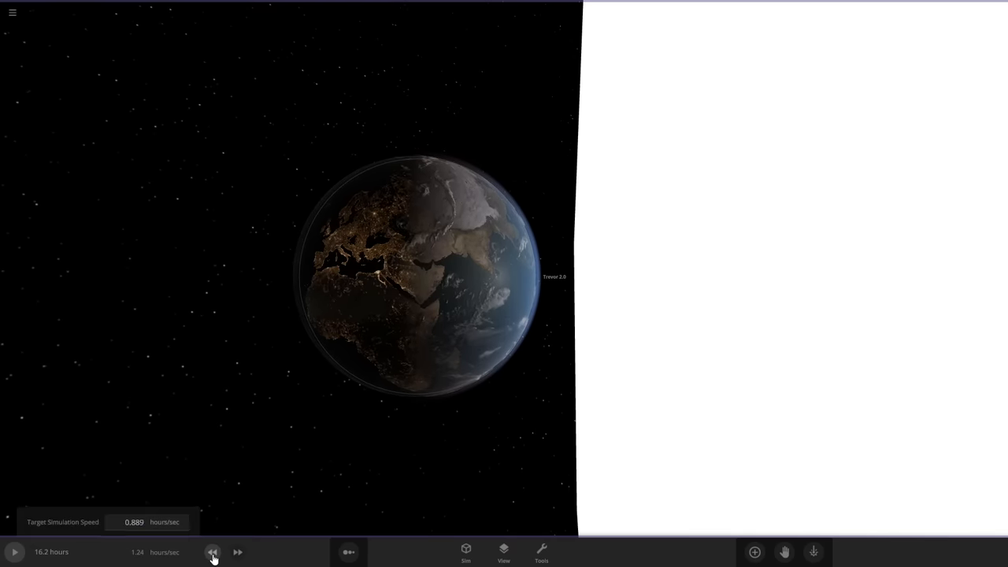
Step: Show the time controls and Trevor 2.0's composition details
click(213, 551)
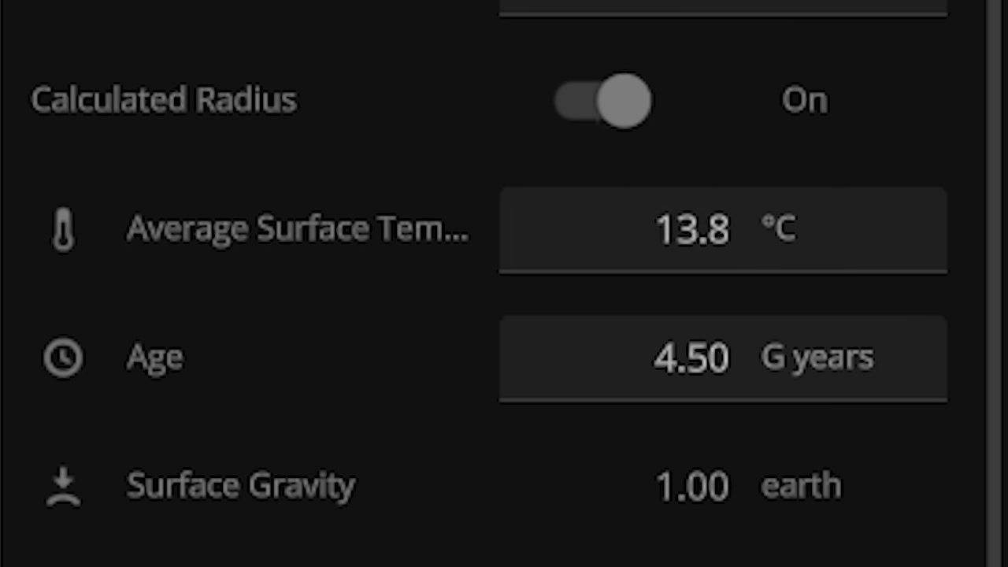
mouse_move(385, 244)
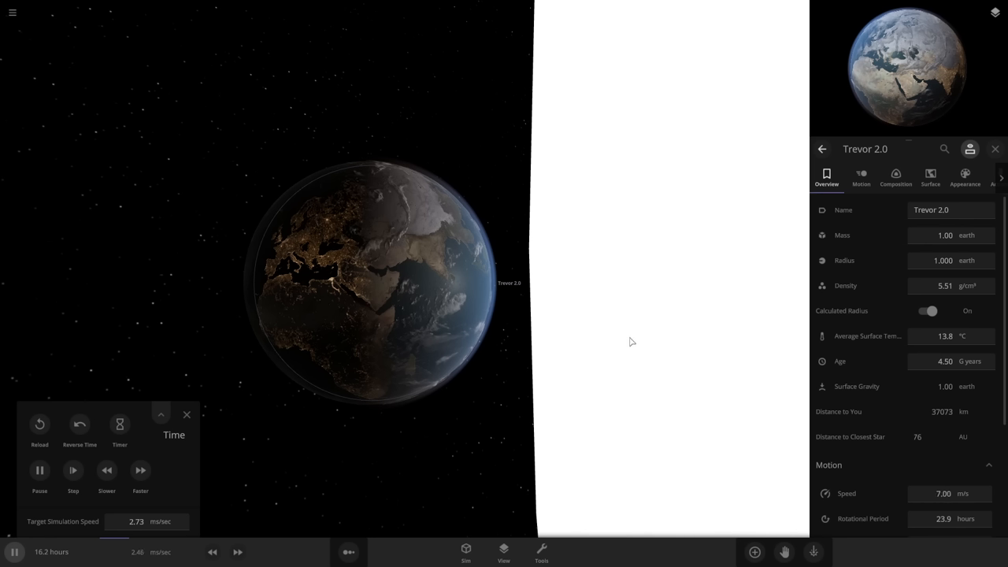
click(895, 177)
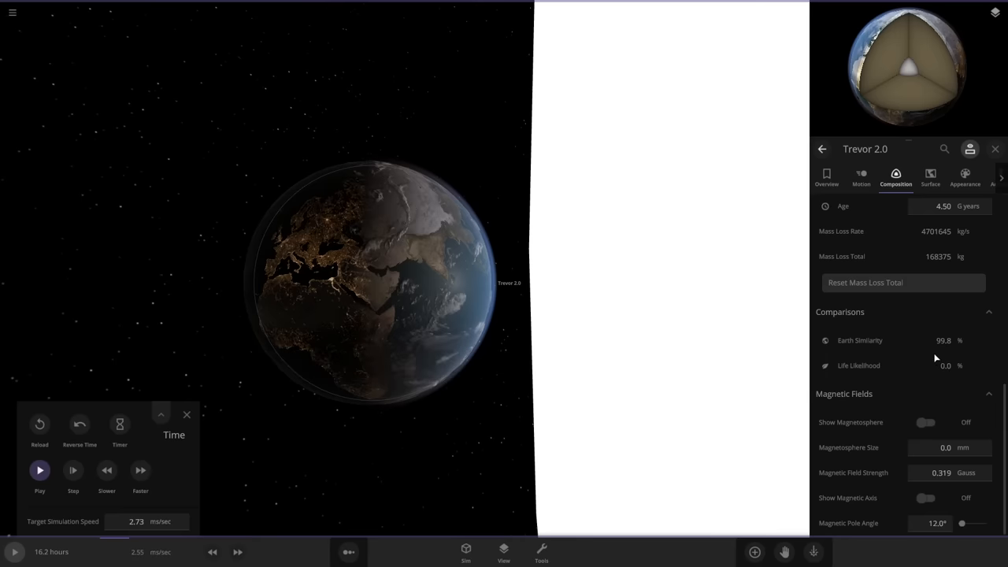
mouse_move(665, 348)
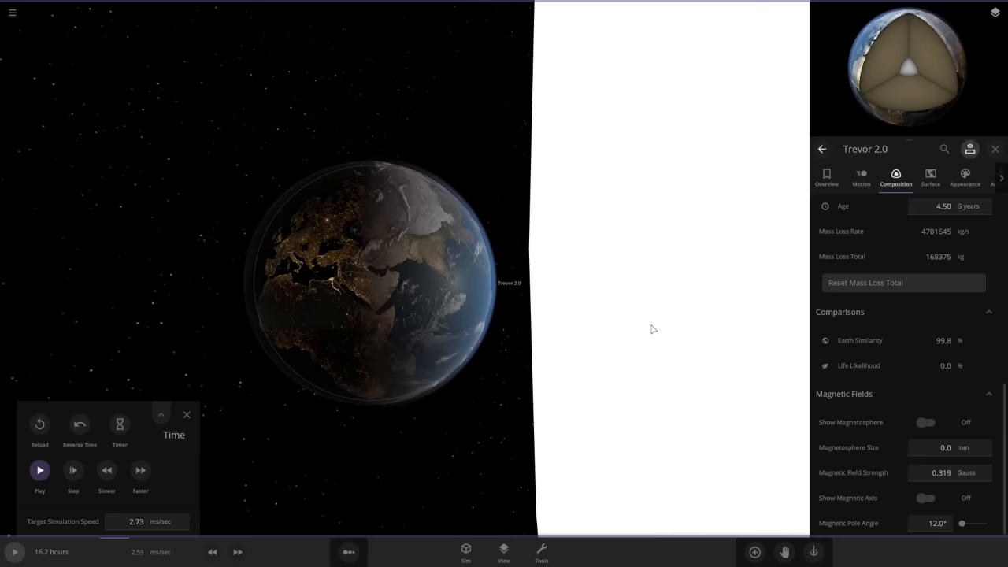
mouse_move(639, 332)
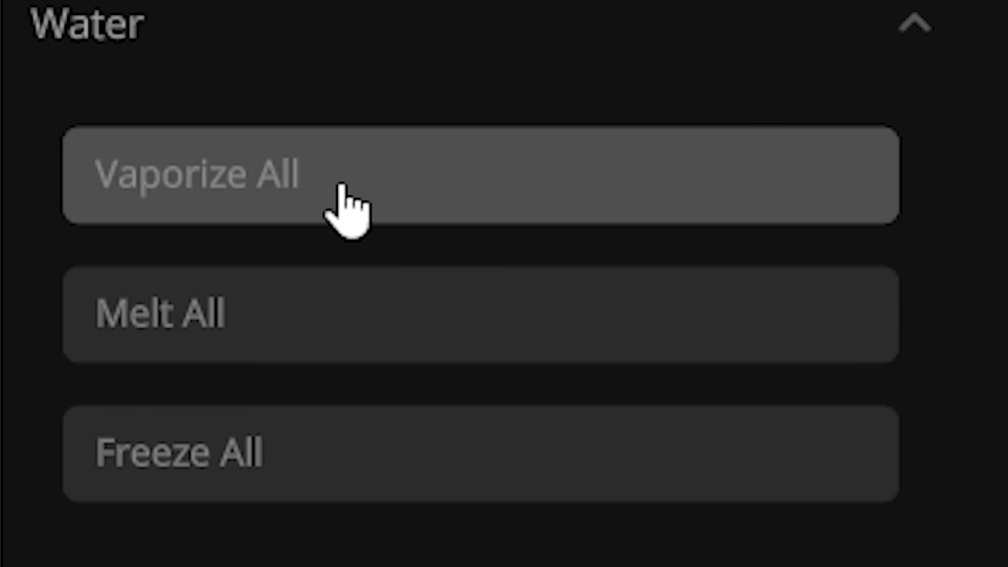
mouse_move(296, 331)
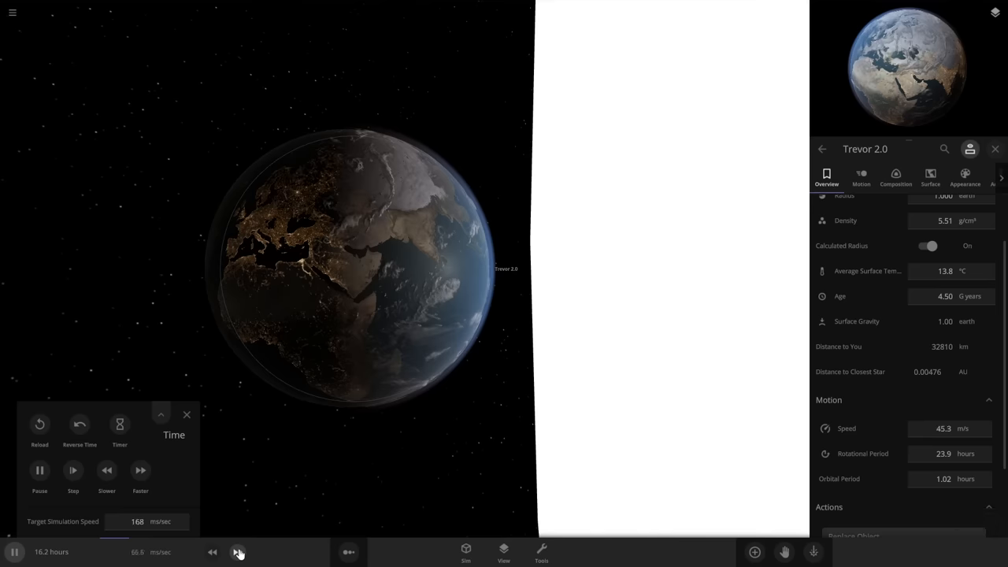
Step: Raise the simulation speed sharply while the planet circles the bright star
click(238, 552)
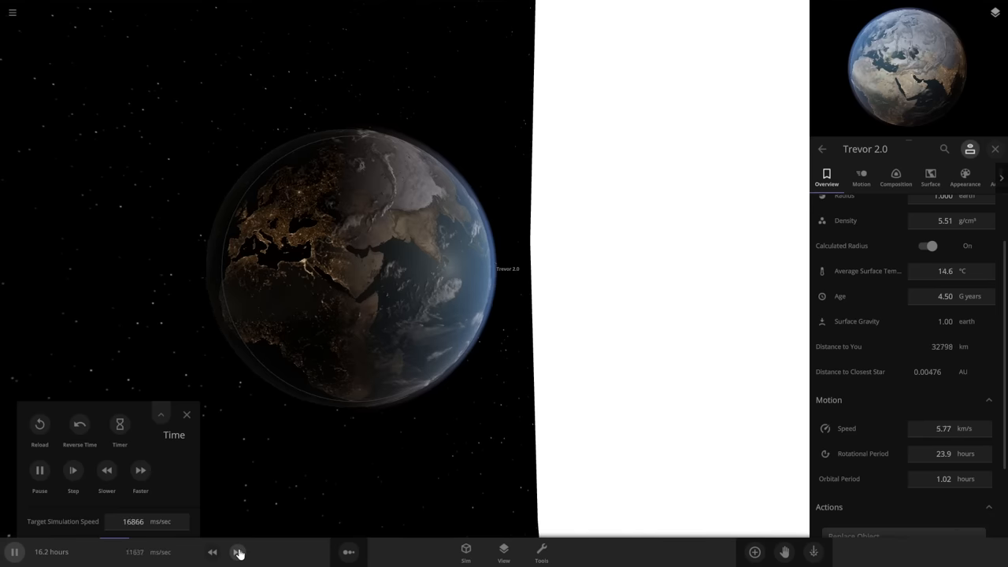
click(238, 551)
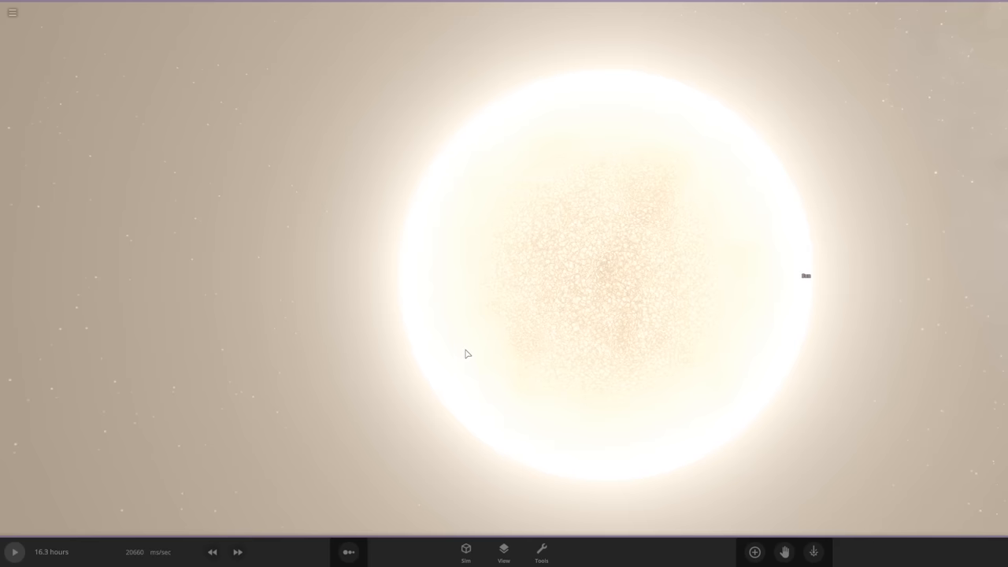
Step: Add Earth to the simulation and select the star Banana to view its properties
click(582, 296)
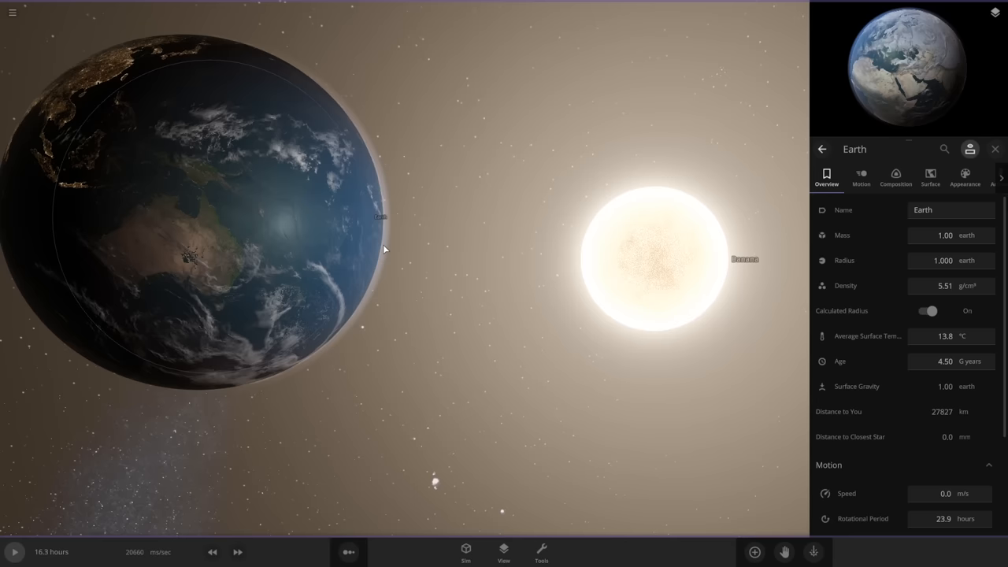
click(14, 552)
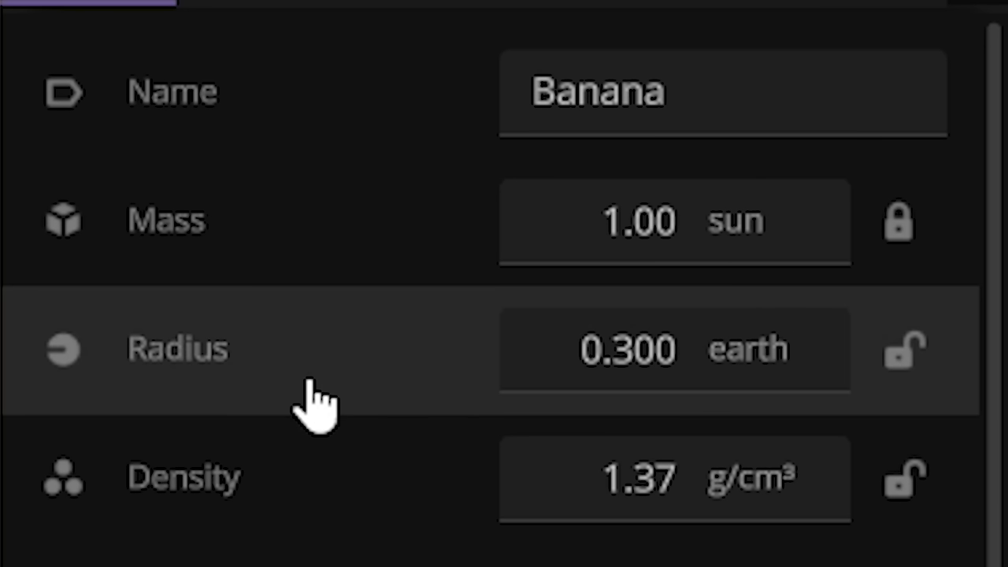
mouse_move(343, 276)
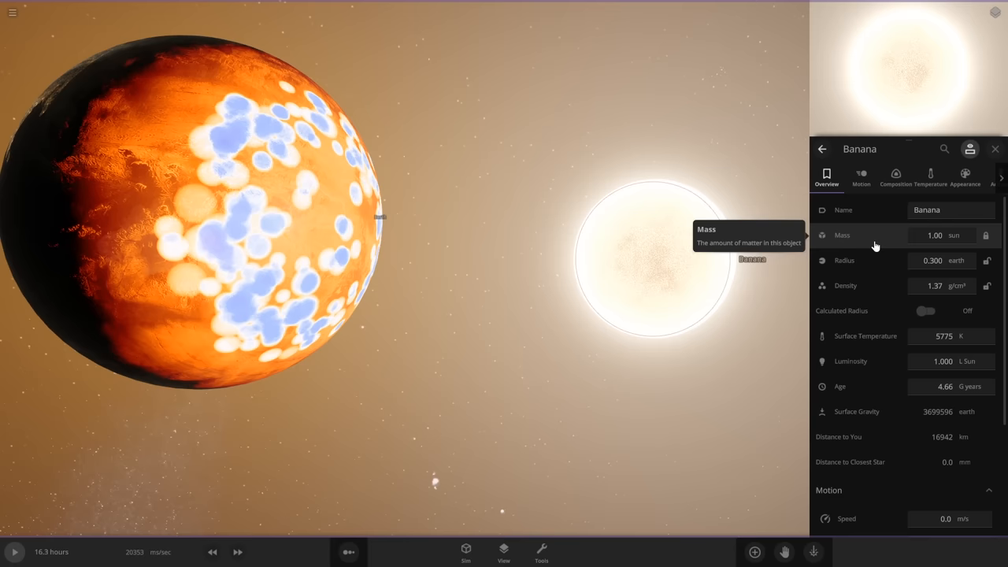
mouse_move(431, 243)
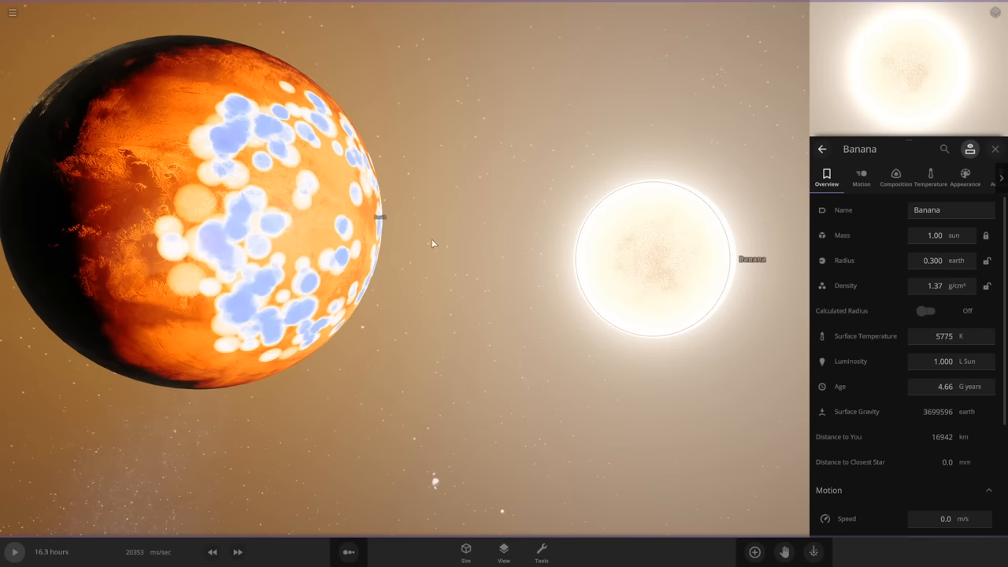
click(14, 551)
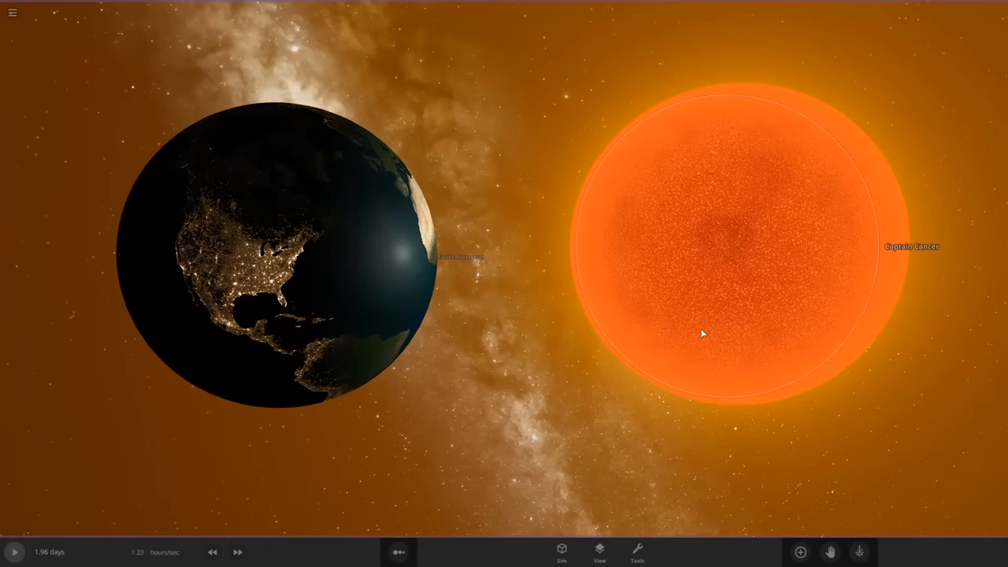
mouse_move(697, 334)
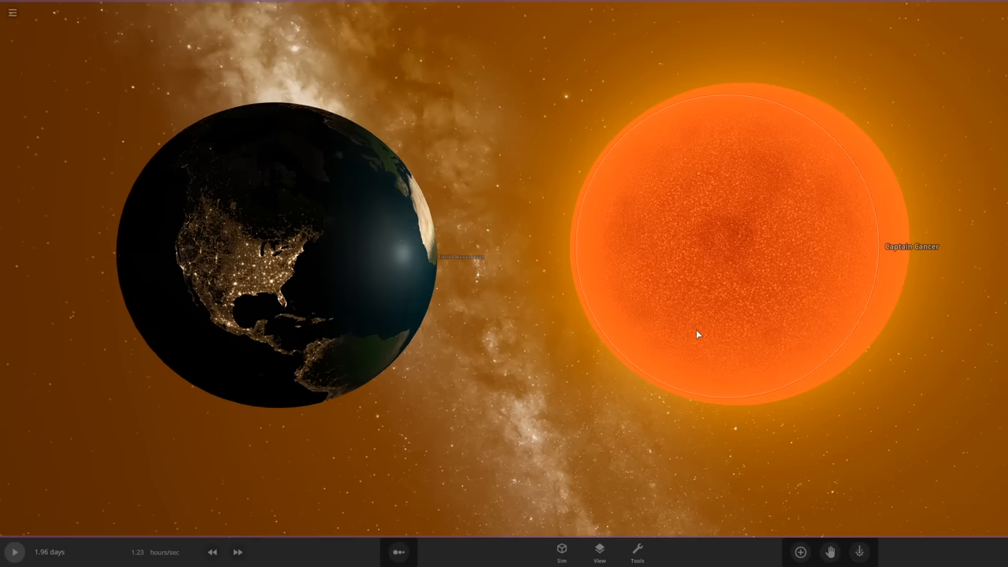
mouse_move(653, 295)
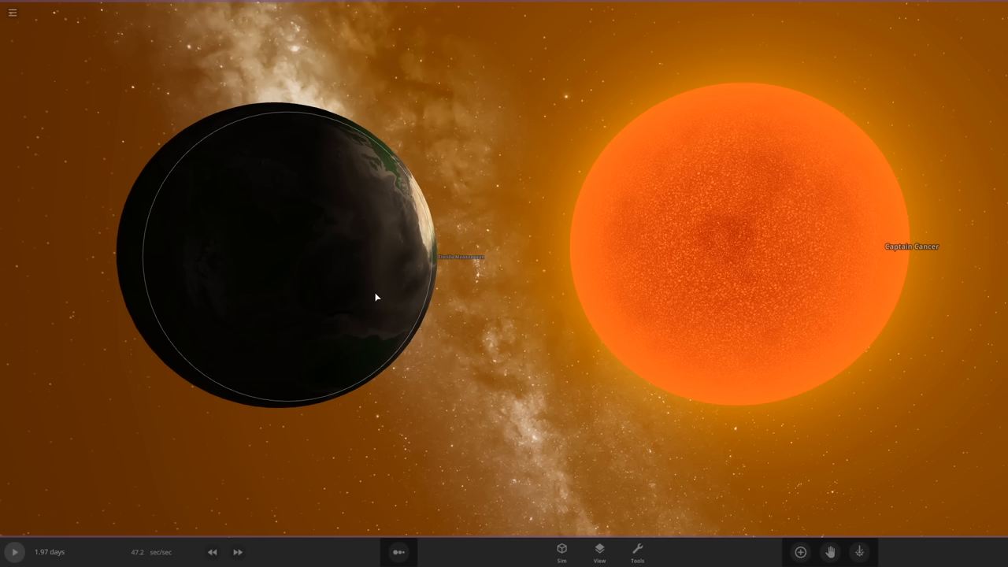
click(13, 551)
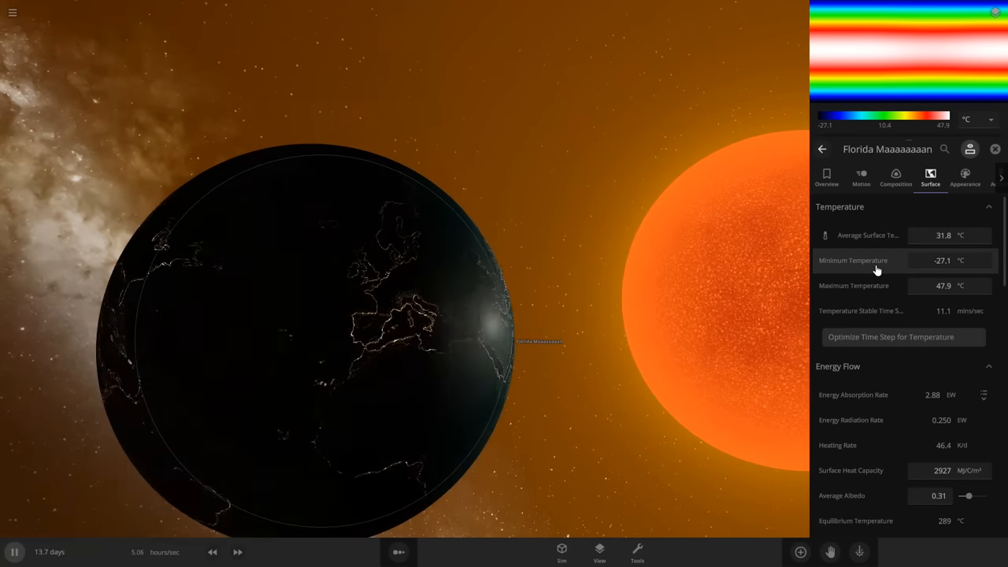
mouse_move(874, 267)
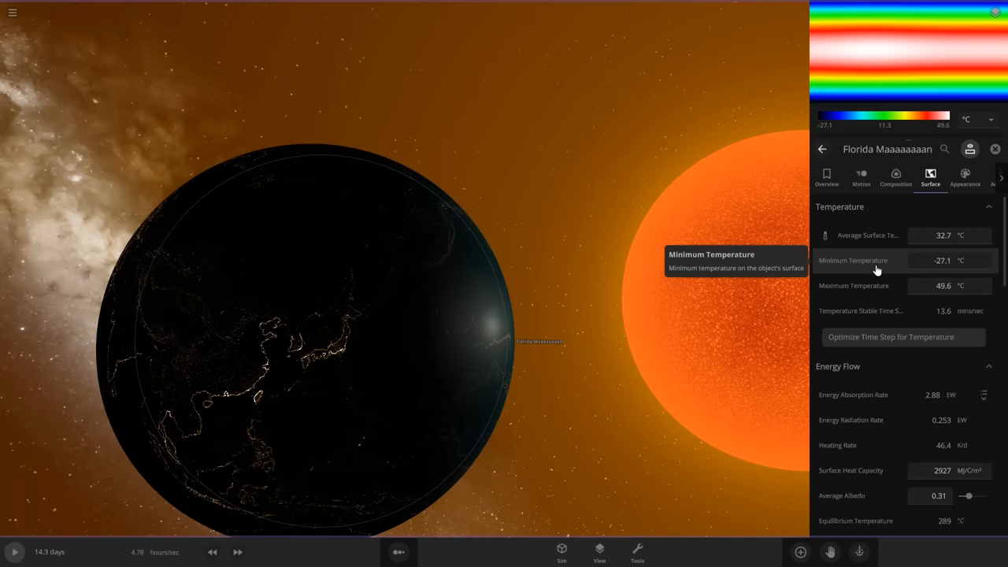
mouse_move(892, 292)
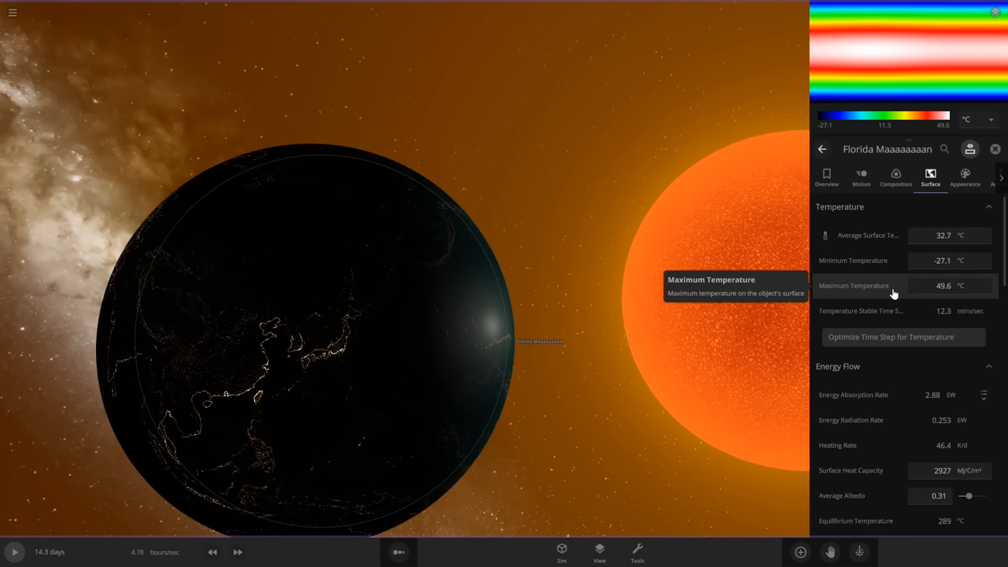
mouse_move(927, 51)
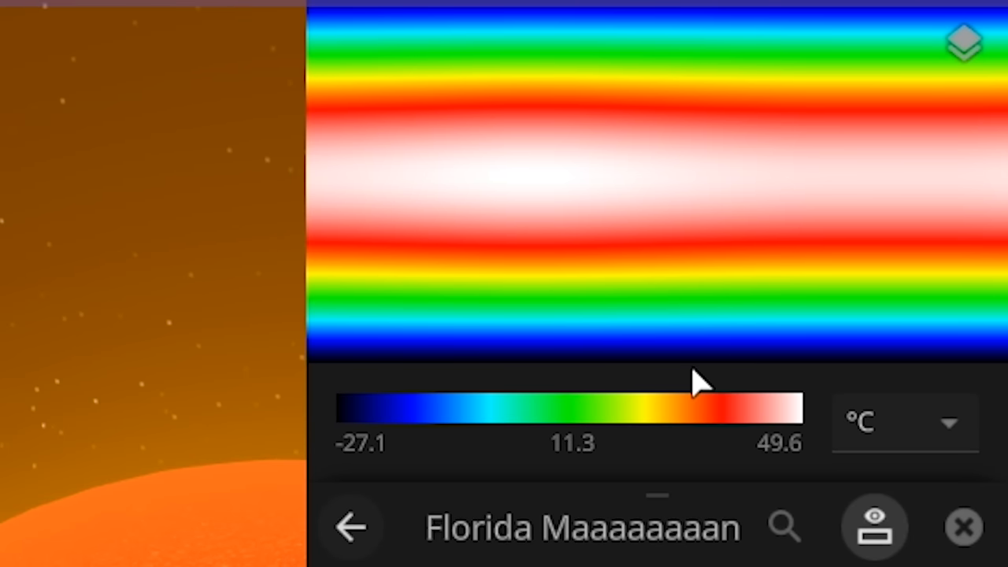
mouse_move(696, 383)
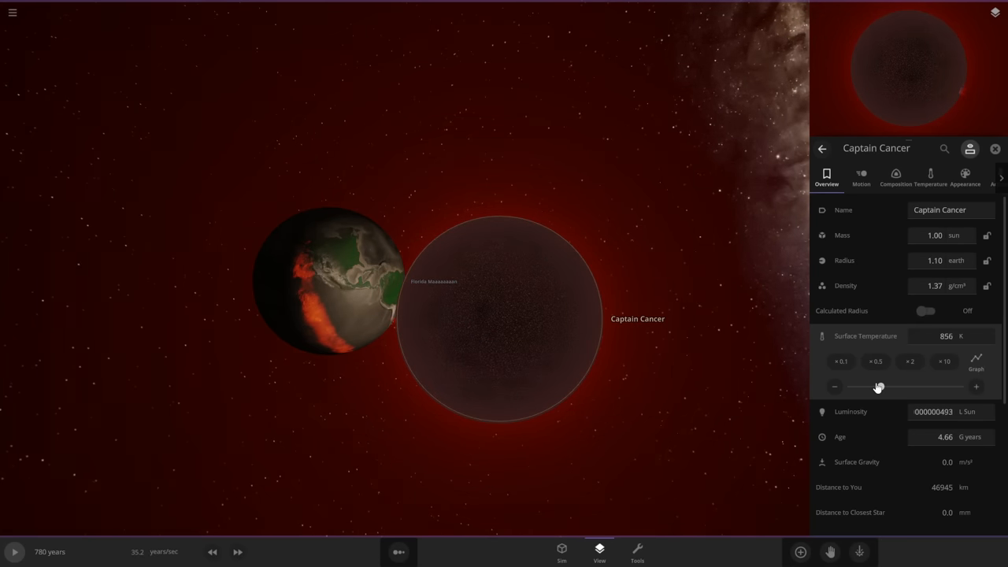
Step: Lower the star's surface temperature so the nearby planet cools to about −15.7 °C
drag(879, 386, 920, 386)
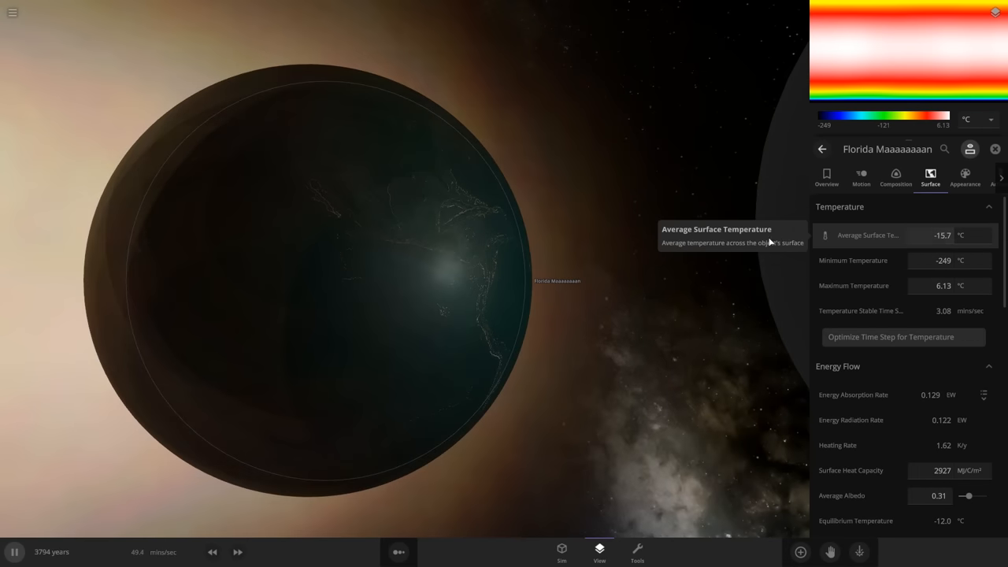
Step: Show the Sun's Overview with mass 1.00 sun and radius 0.114 earth
click(825, 176)
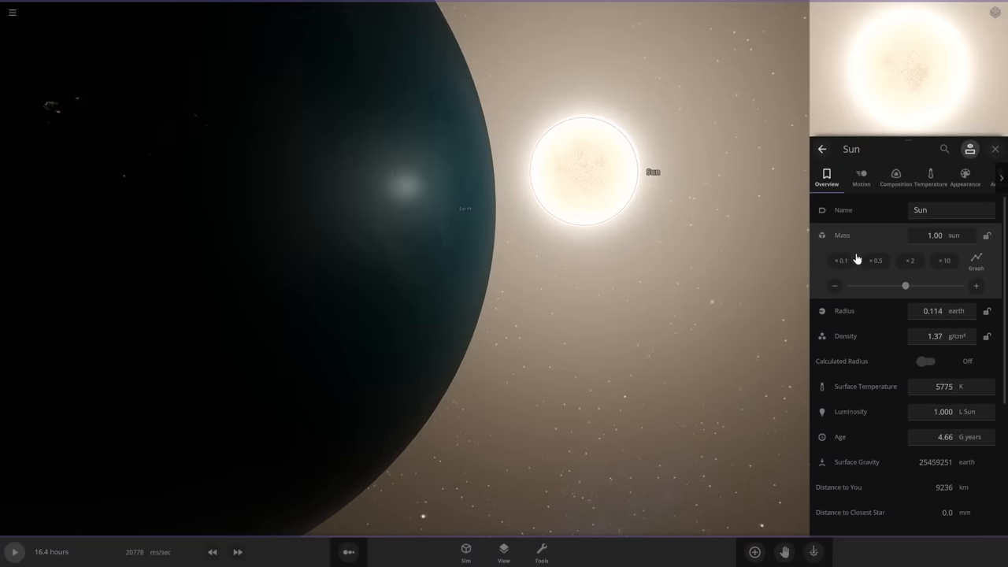
Step: Add Barnard's Star, rename it BS, and set density near 45.7 g/cm³ and radius near 1.07 Jupiter radii
click(753, 552)
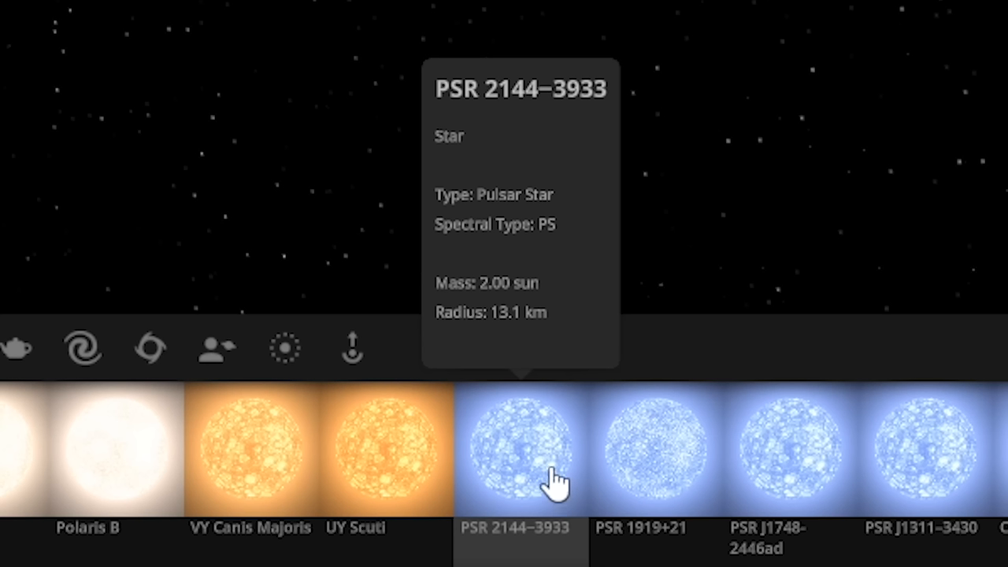
mouse_move(554, 480)
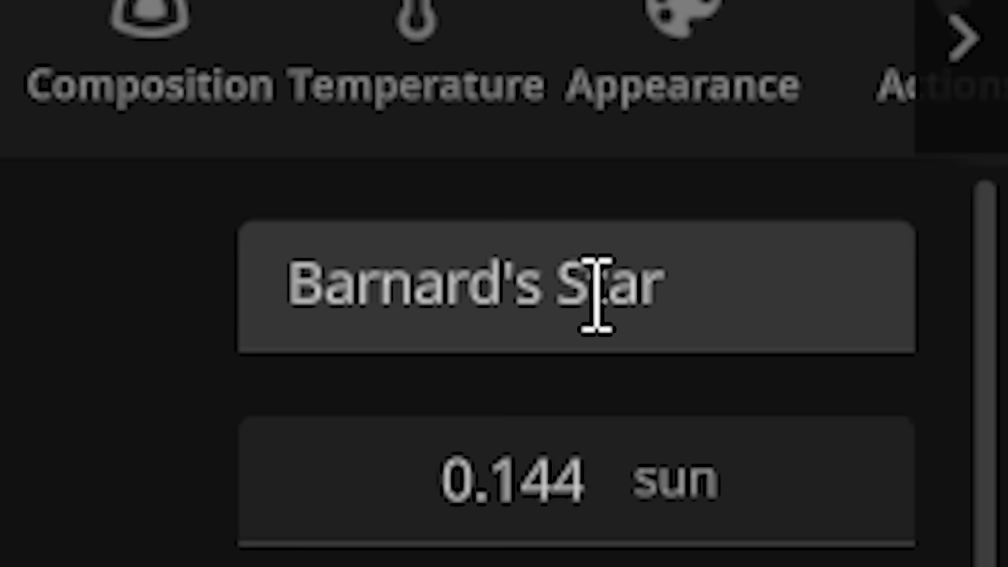
text(BS)
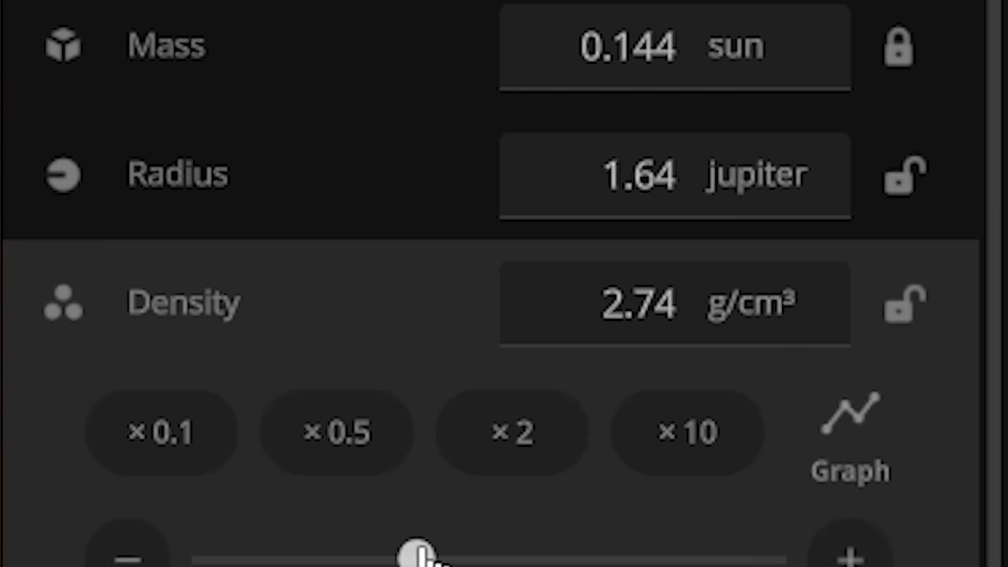
drag(423, 554, 488, 554)
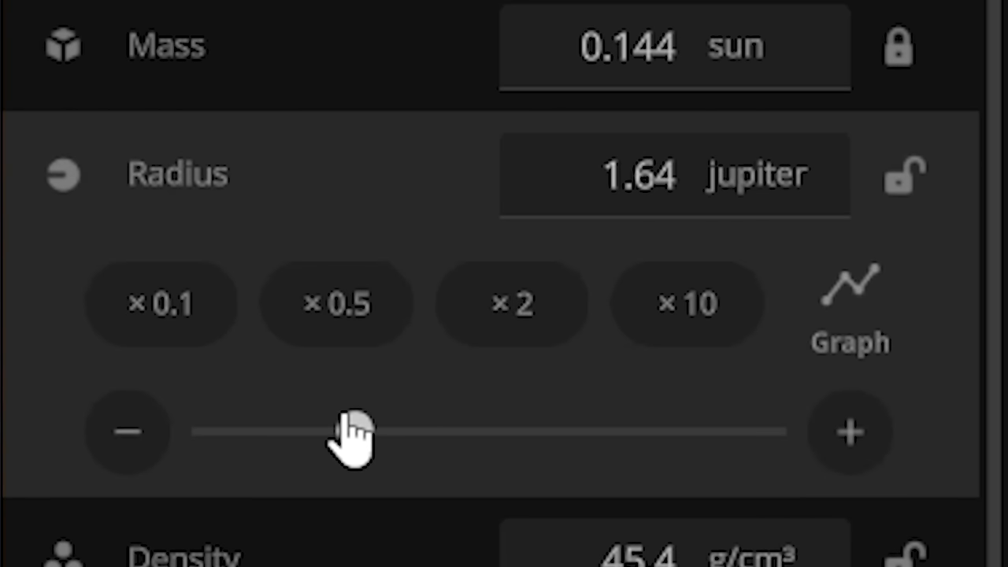
drag(350, 431, 233, 302)
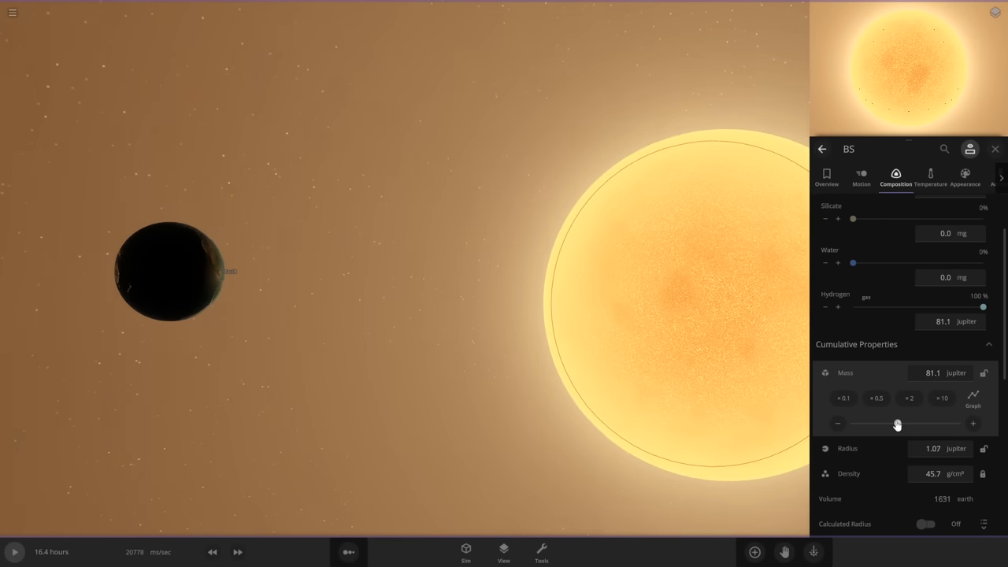
Step: Reduce the star BS's mass so a small orange star sits close to Earth
drag(898, 424, 866, 423)
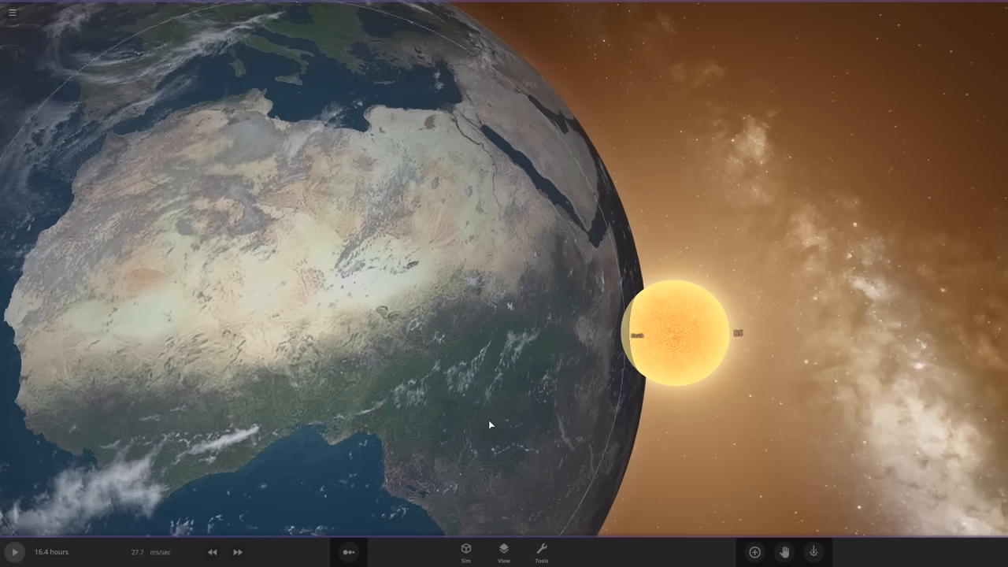
mouse_move(498, 449)
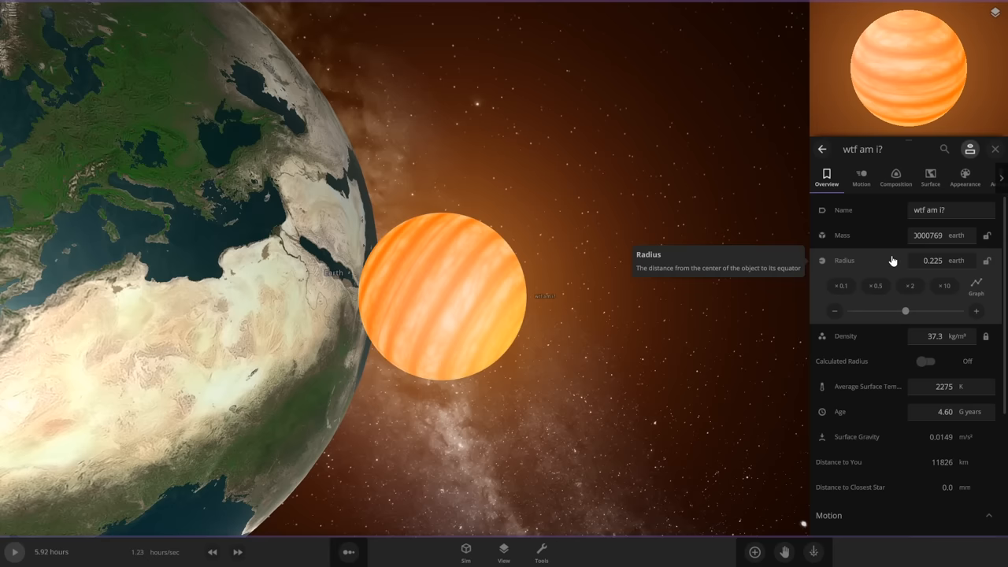
mouse_move(254, 230)
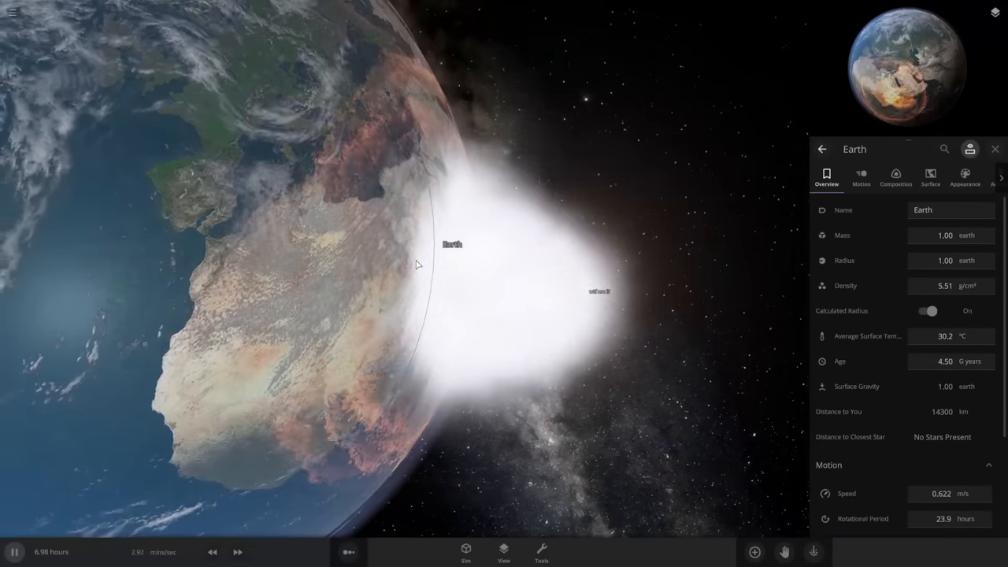
Step: Select Earth beside the tiny star to check its average surface temperature near 13.5 °C
click(930, 176)
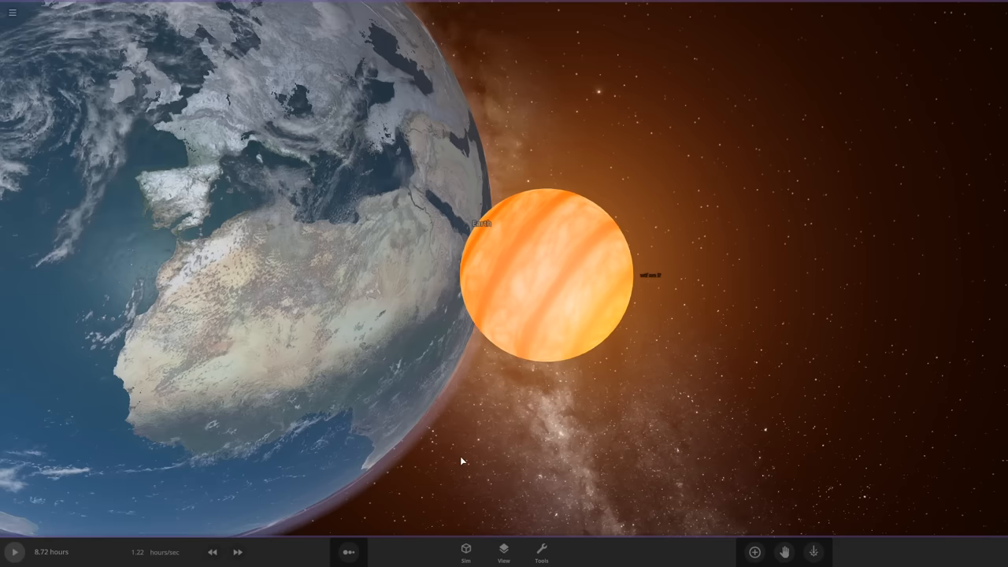
click(14, 551)
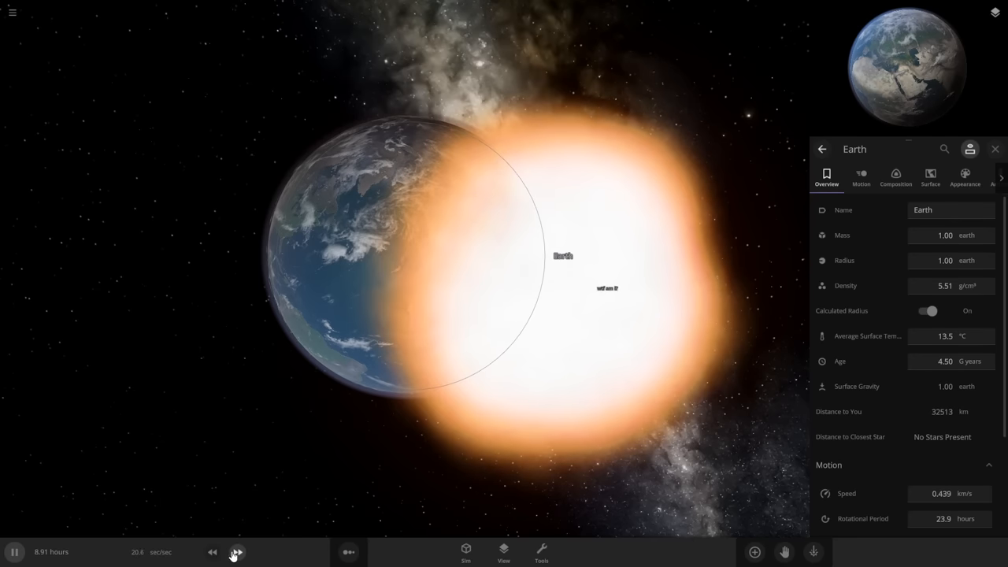
Step: Speed the simulation up three notches so Earth heats under the star's glare
click(236, 551)
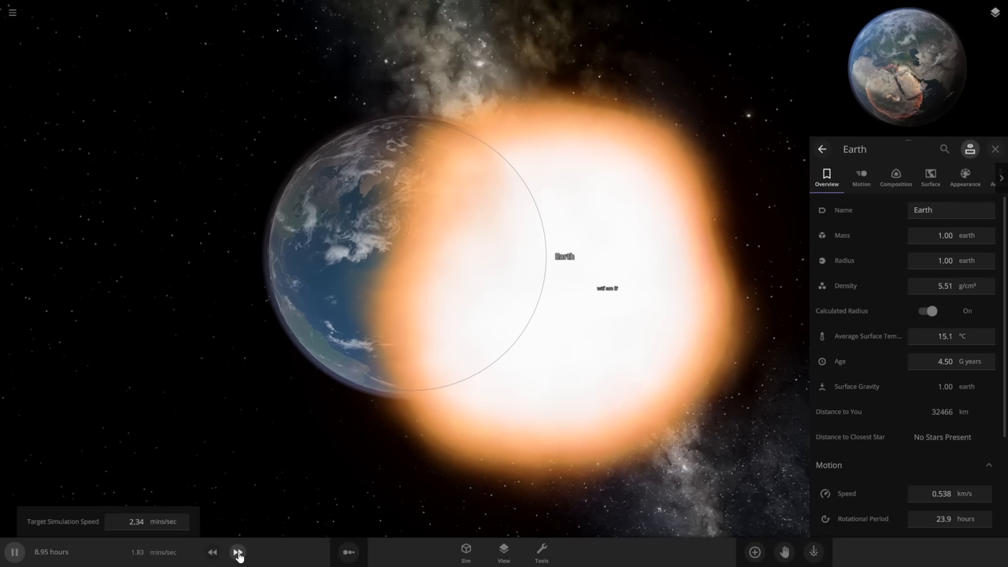
click(238, 551)
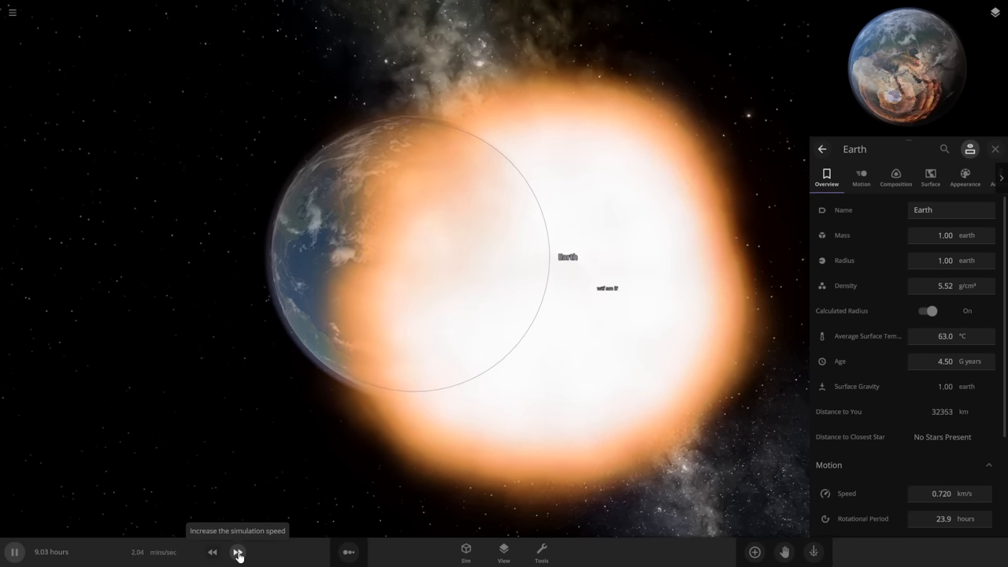
click(236, 552)
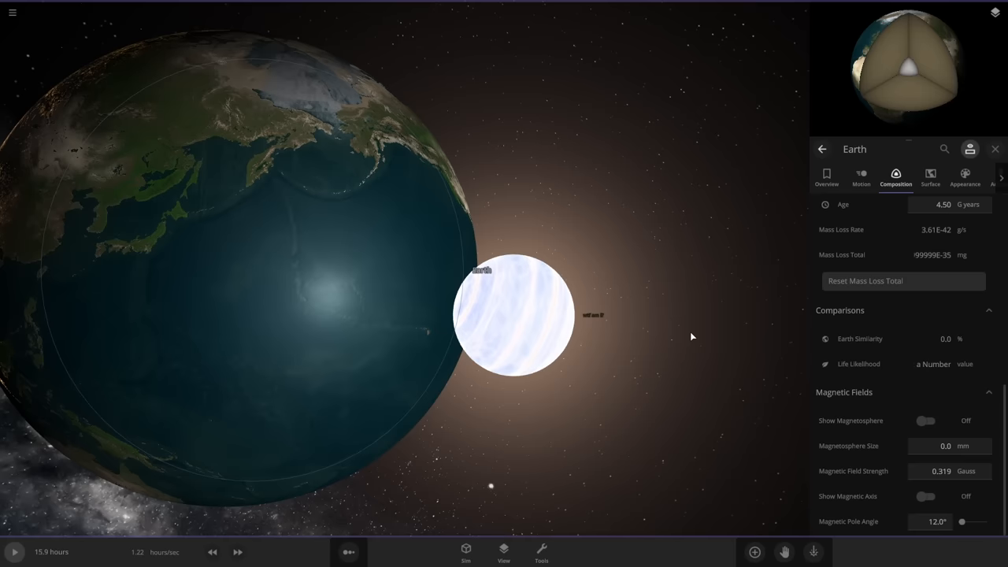
mouse_move(630, 355)
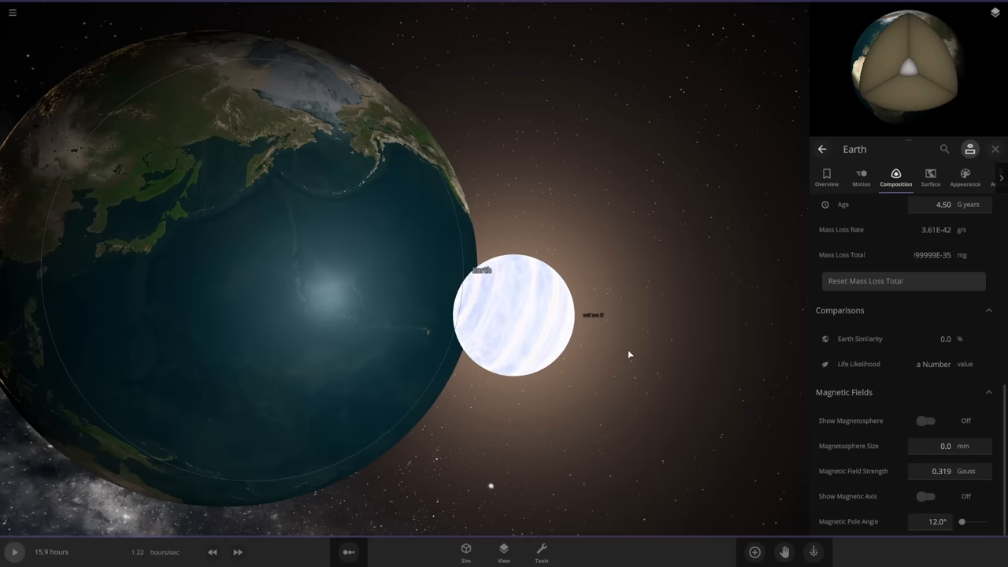
Step: Let the simulation run until Earth freezes over at an average surface temperature of −7.20 °C
click(14, 552)
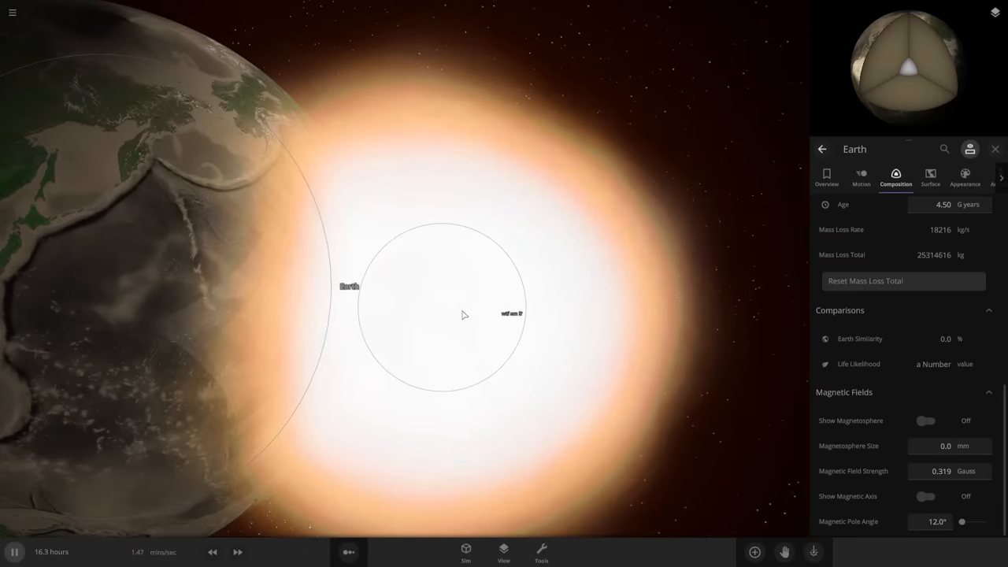
click(753, 551)
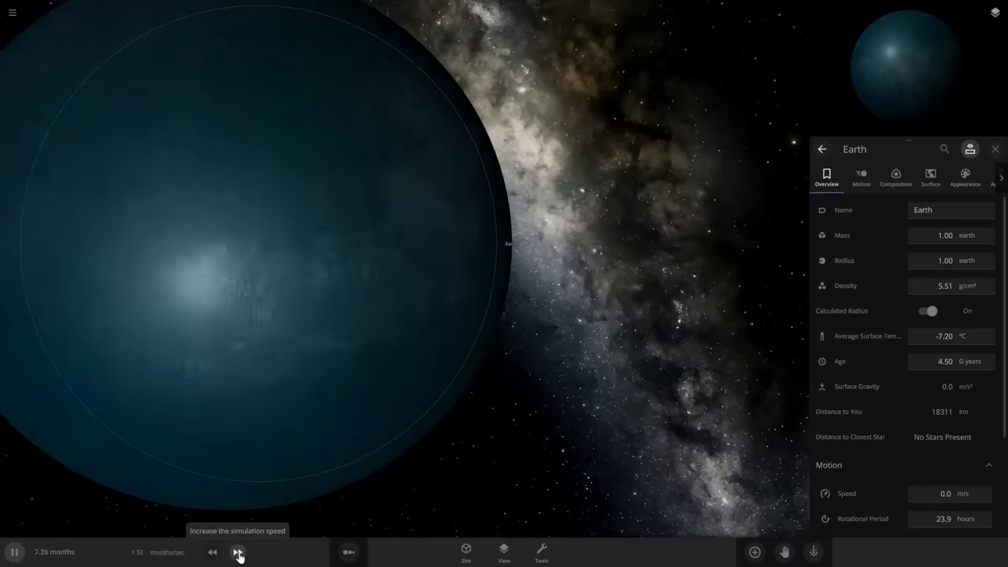
Step: Fast-forward until Earth's average settles at 13.8 °C, ranging from −26.3 to 24.7 °C
click(237, 551)
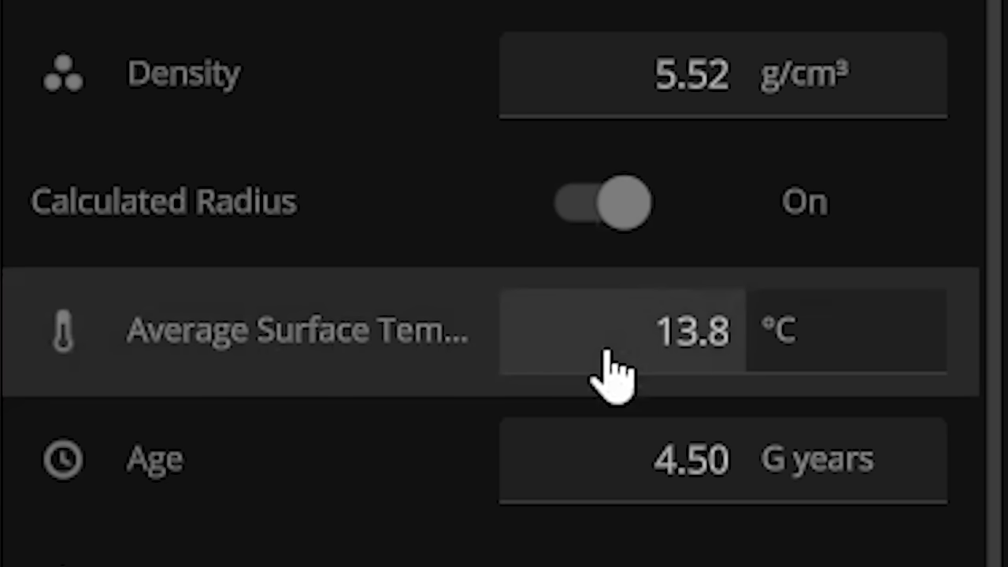
mouse_move(586, 318)
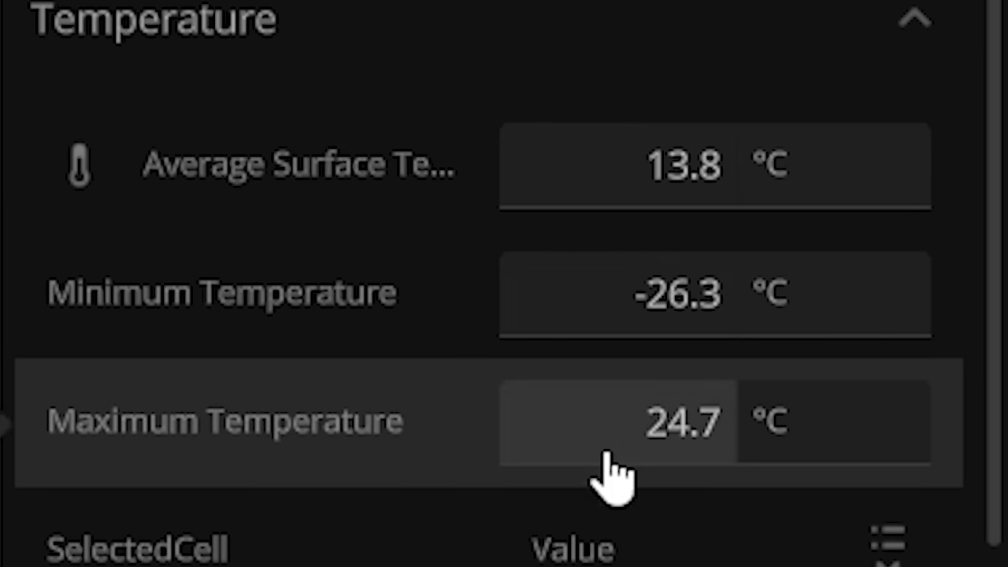
mouse_move(646, 355)
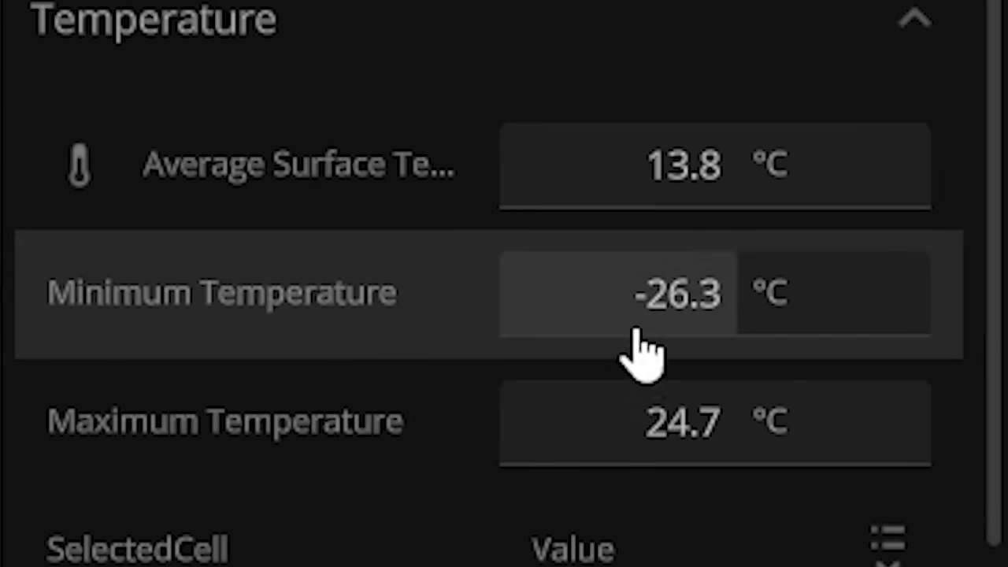